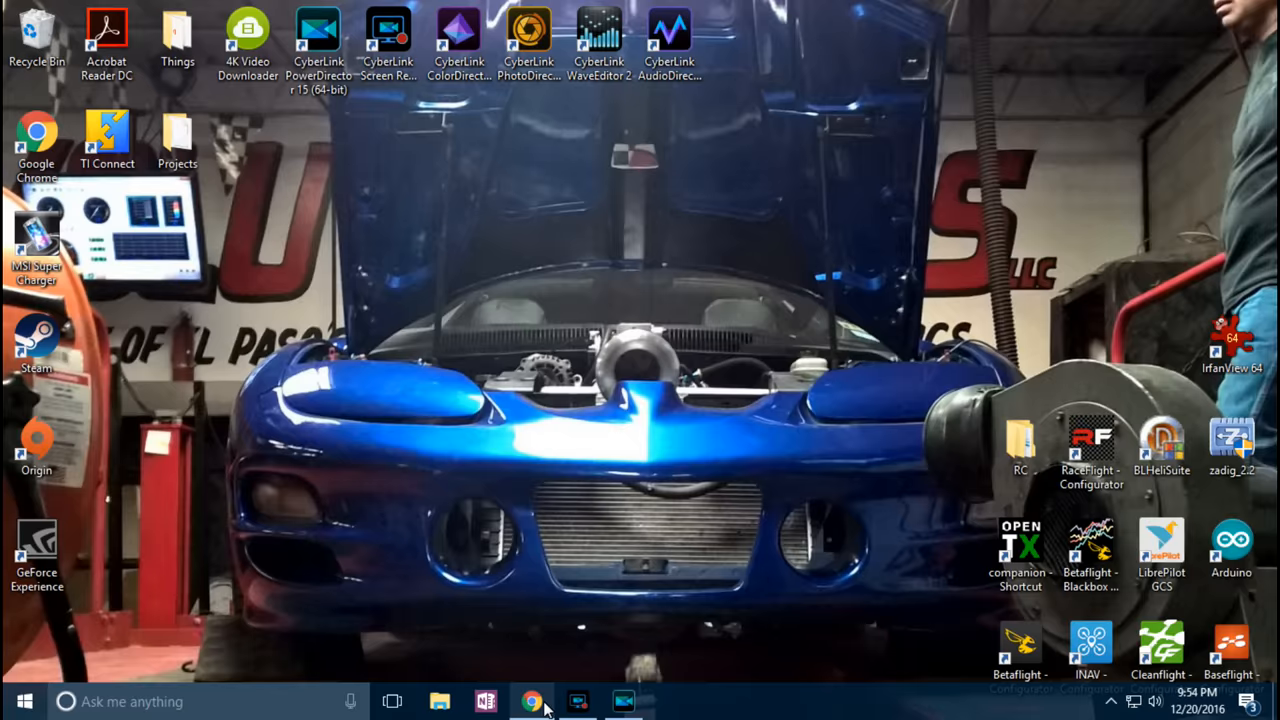
# Step: Bring the browser forward showing the iNav '5. GPS and Compass setup' wiki page
pyautogui.click(530, 698)
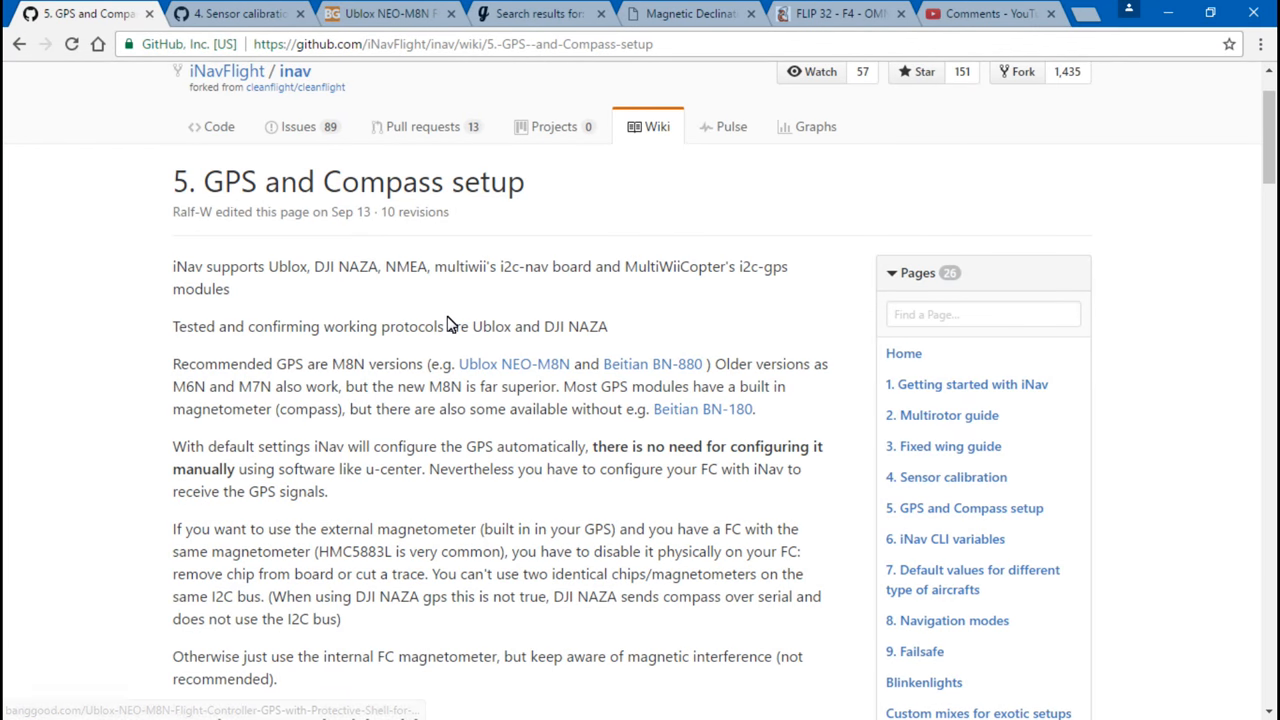
pyautogui.moveTo(364, 352)
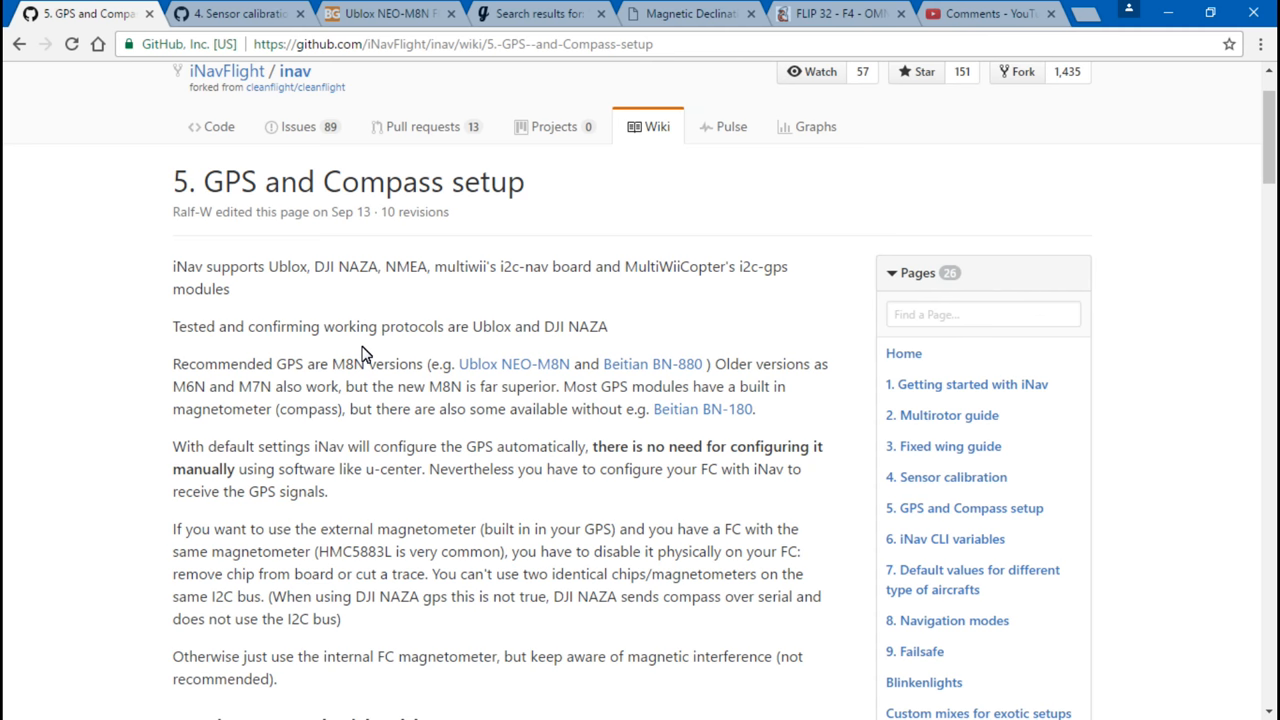
pyautogui.moveTo(172, 308)
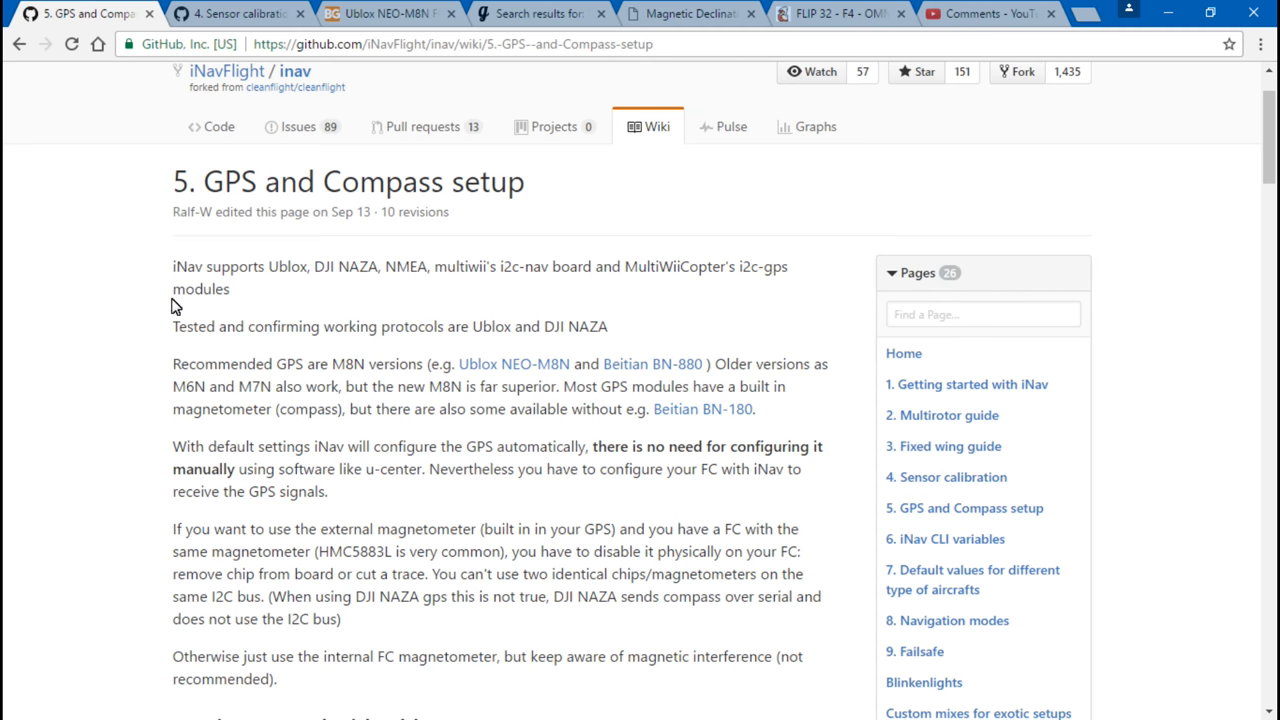
pyautogui.moveTo(124, 390)
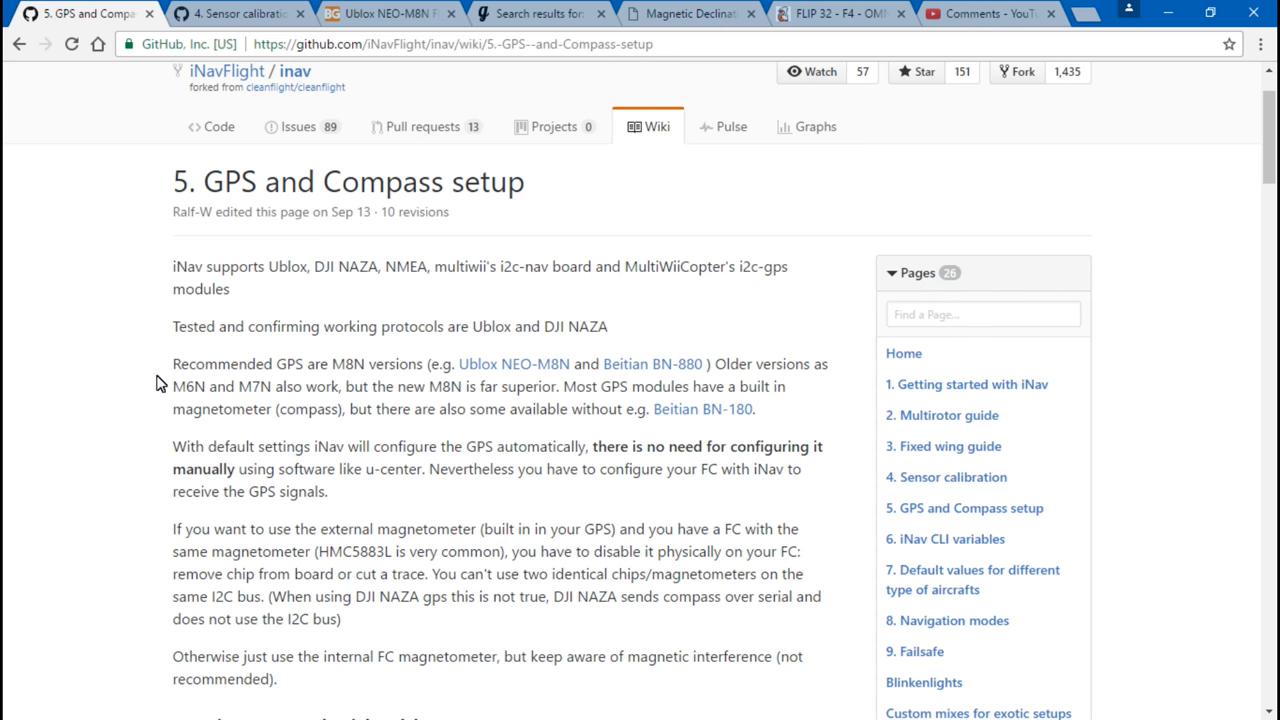
pyautogui.moveTo(498, 374)
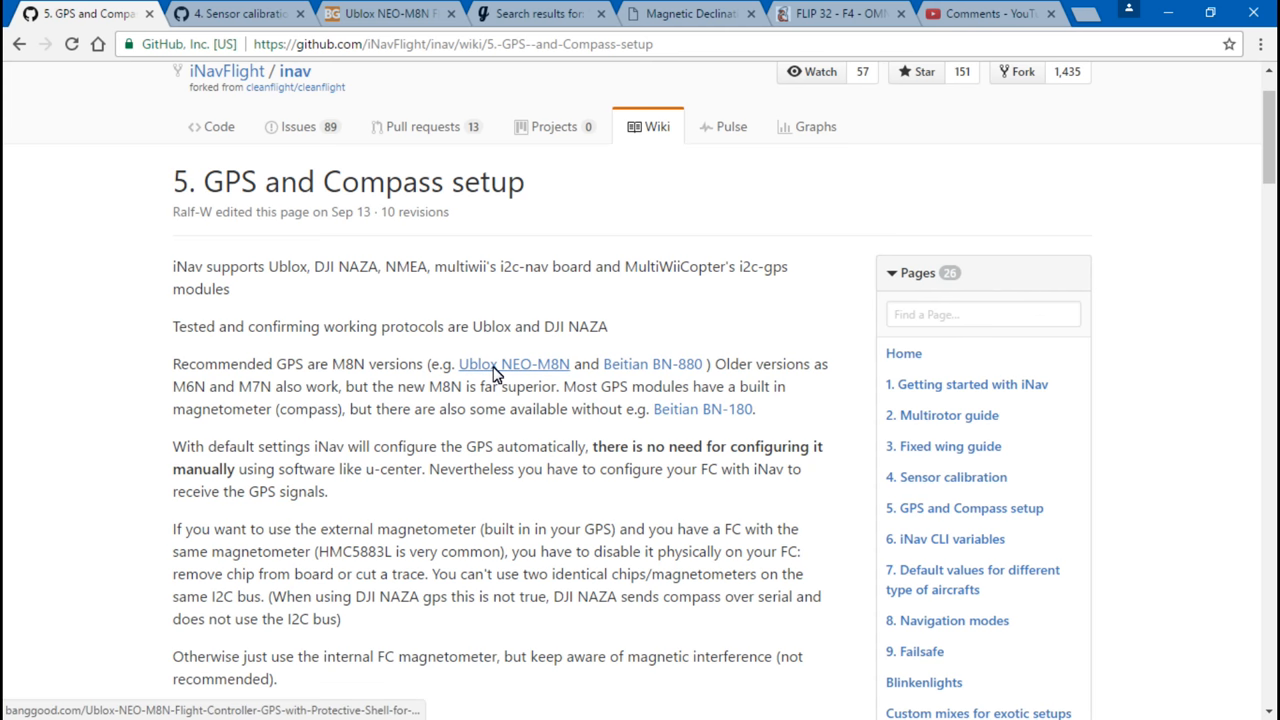
pyautogui.moveTo(488, 338)
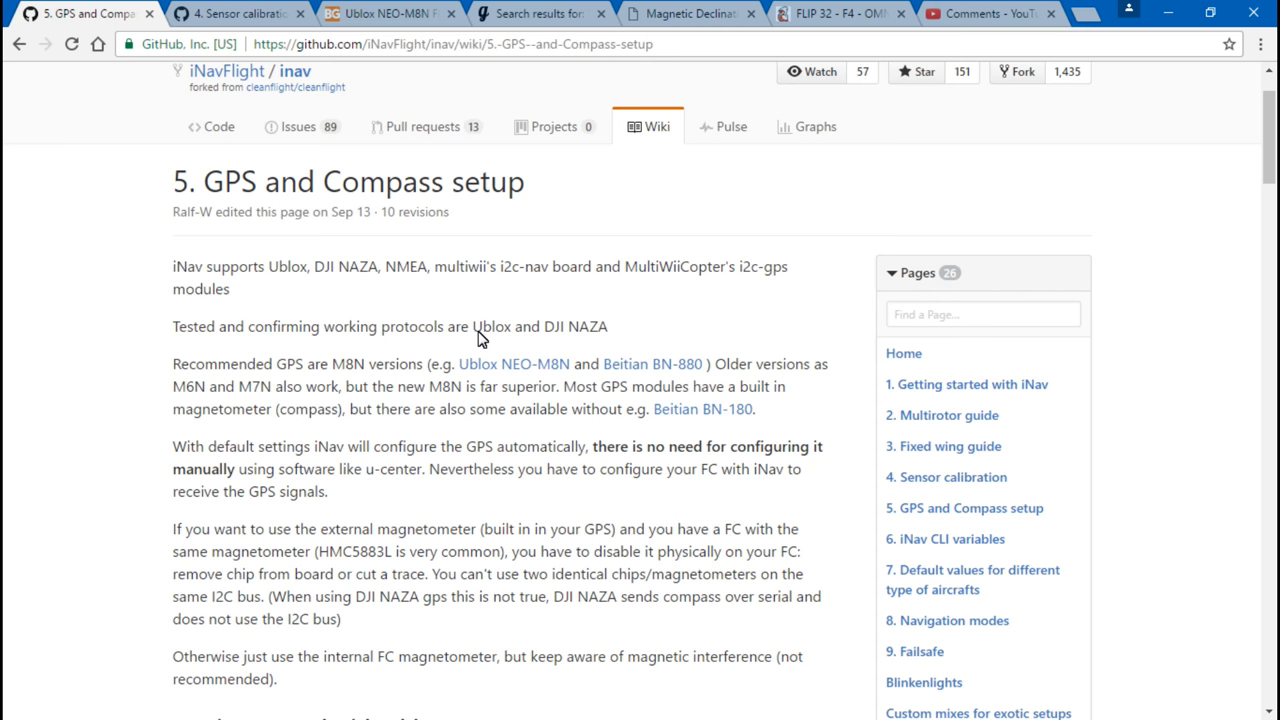
pyautogui.moveTo(492, 346)
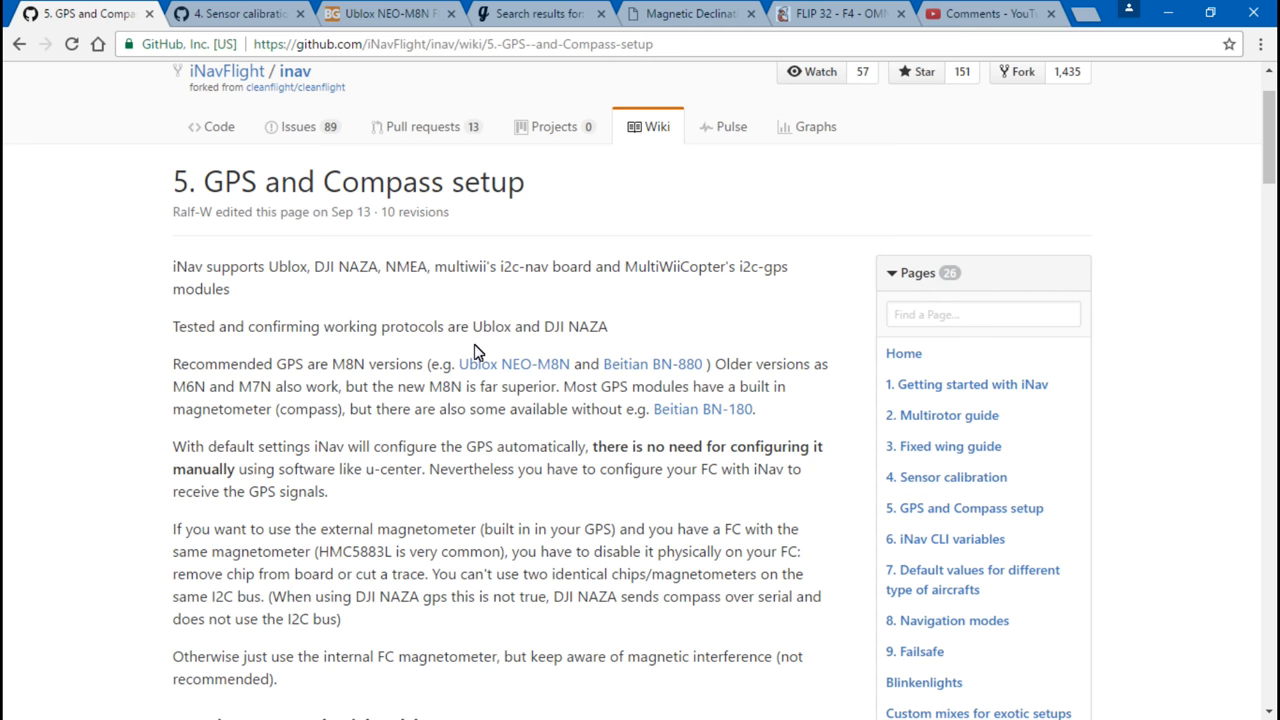
pyautogui.moveTo(468, 330)
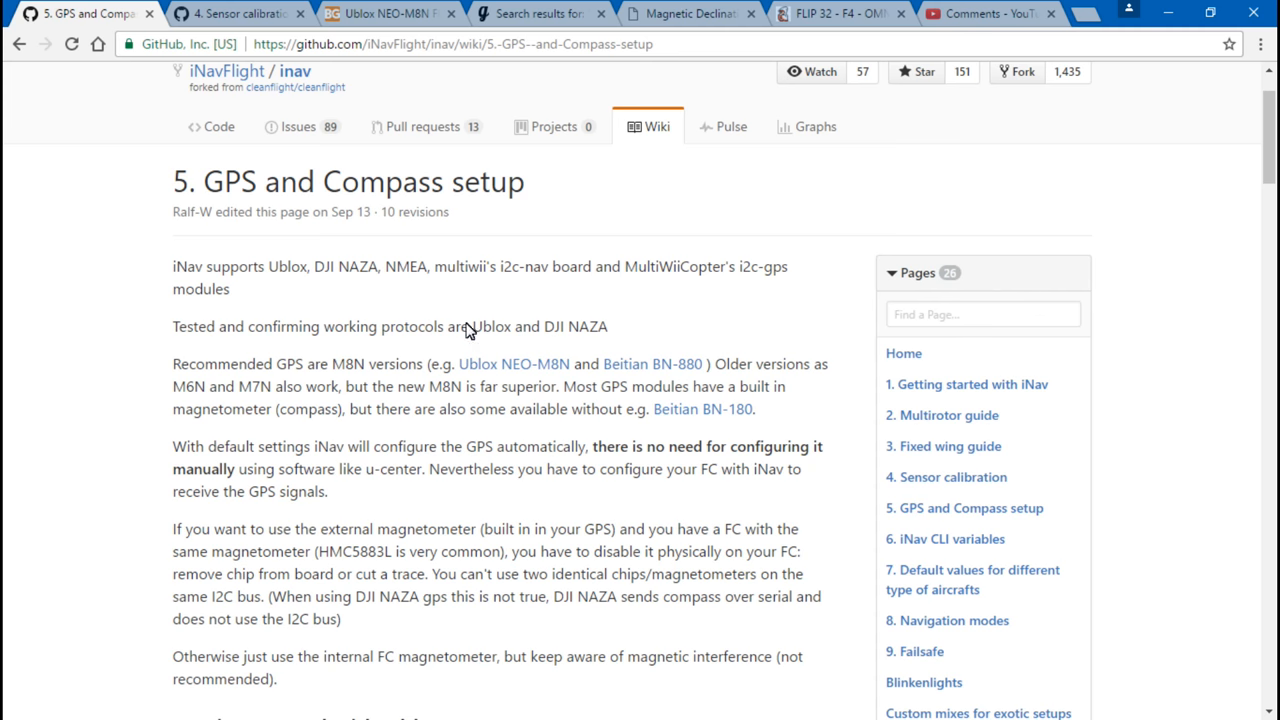
pyautogui.moveTo(504, 364)
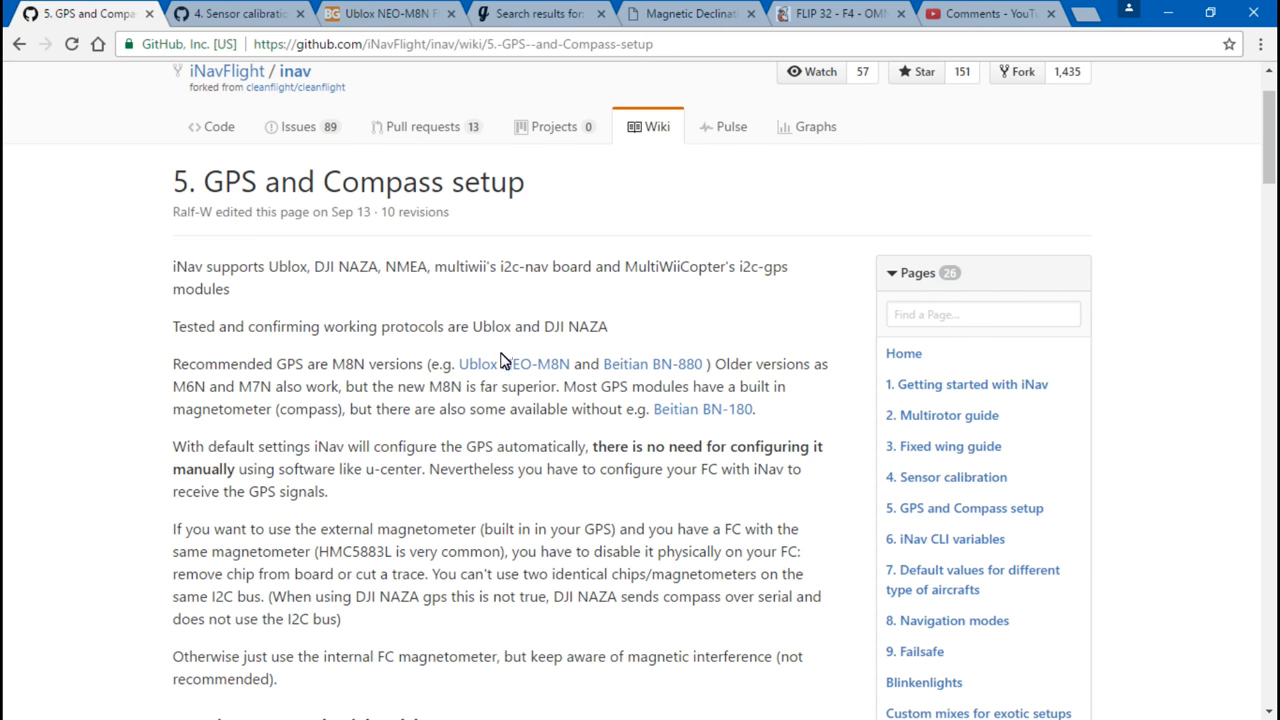
# Step: Show the Banggood Ublox NEO-M8N flight controller GPS page priced US$19.99
pyautogui.click(404, 16)
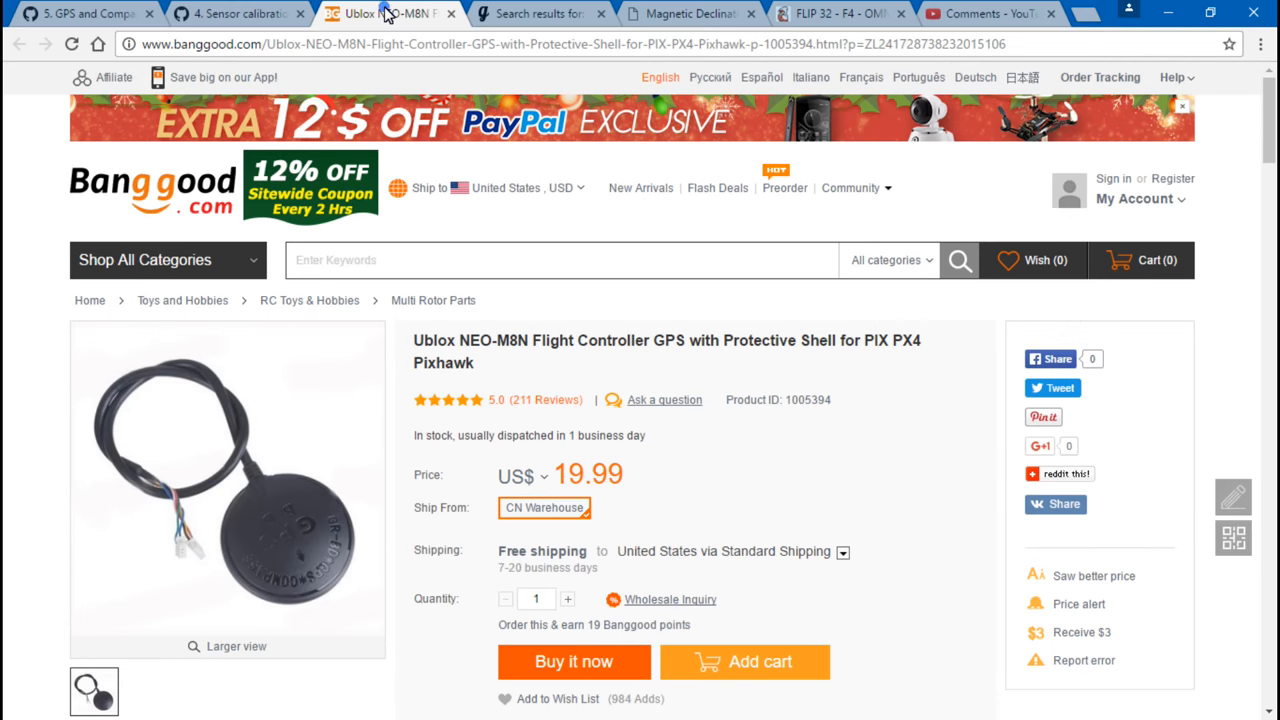
pyautogui.moveTo(404, 396)
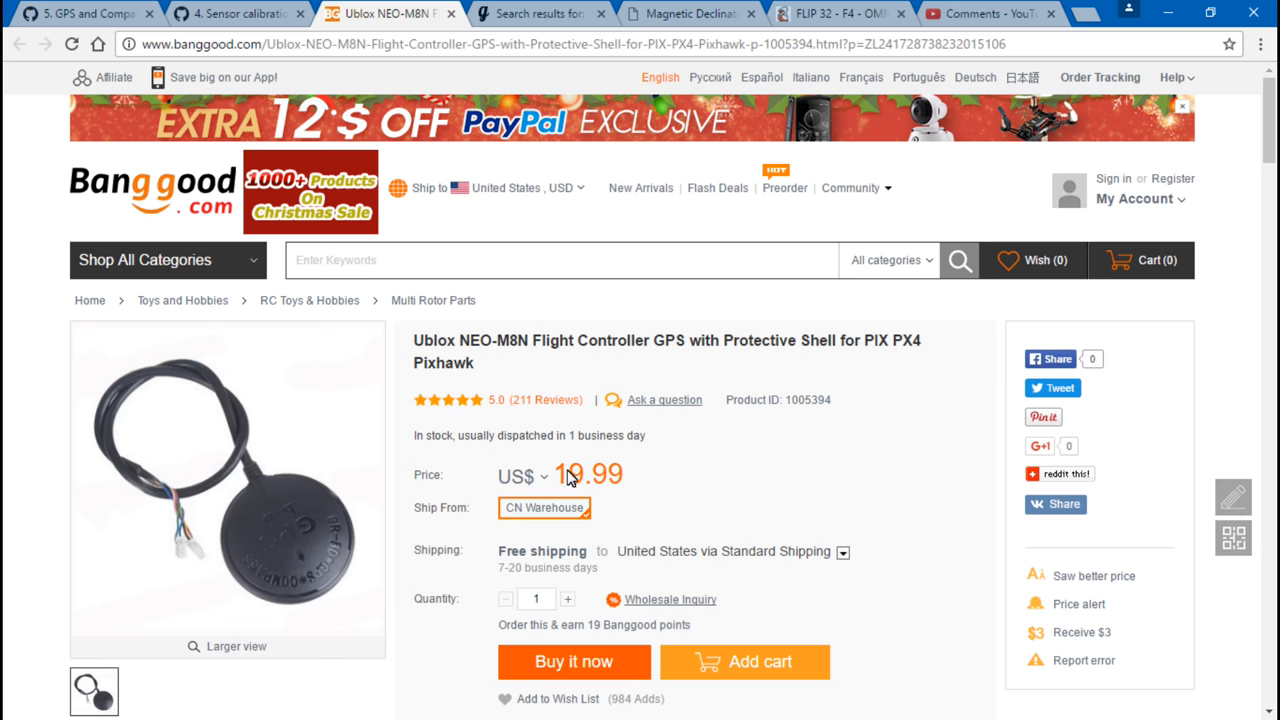
pyautogui.moveTo(322, 368)
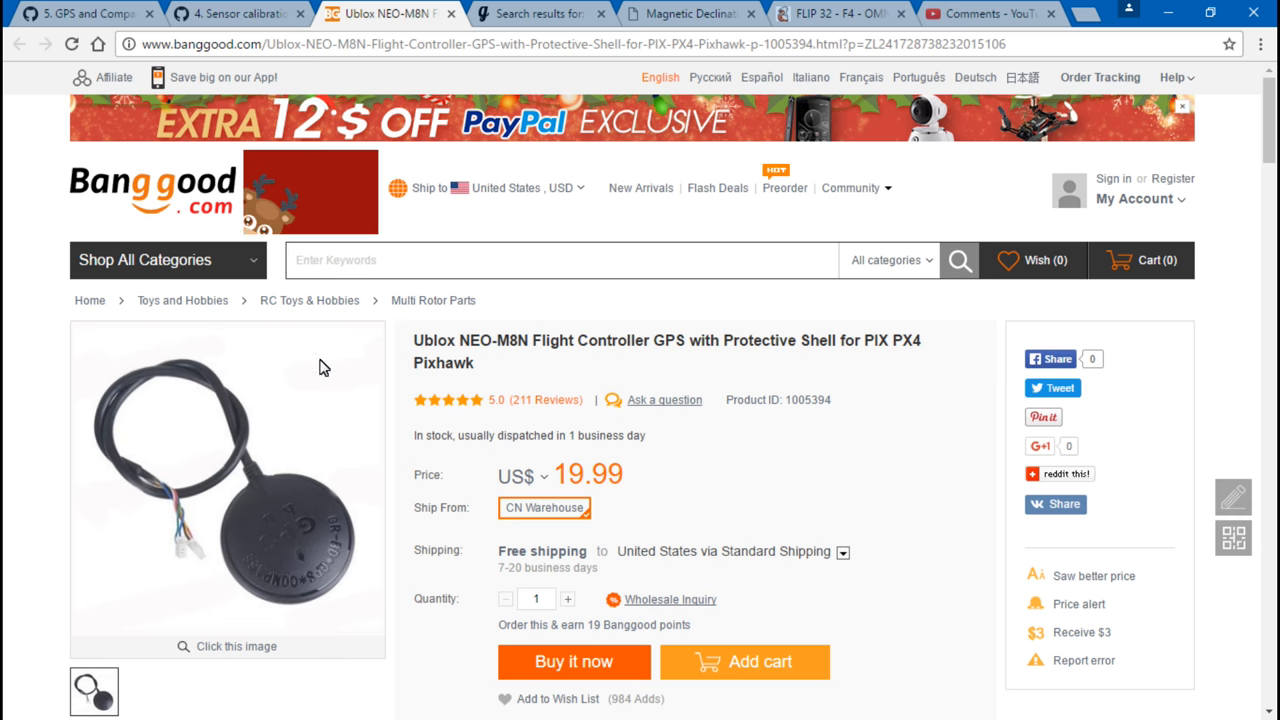
pyautogui.click(144, 260)
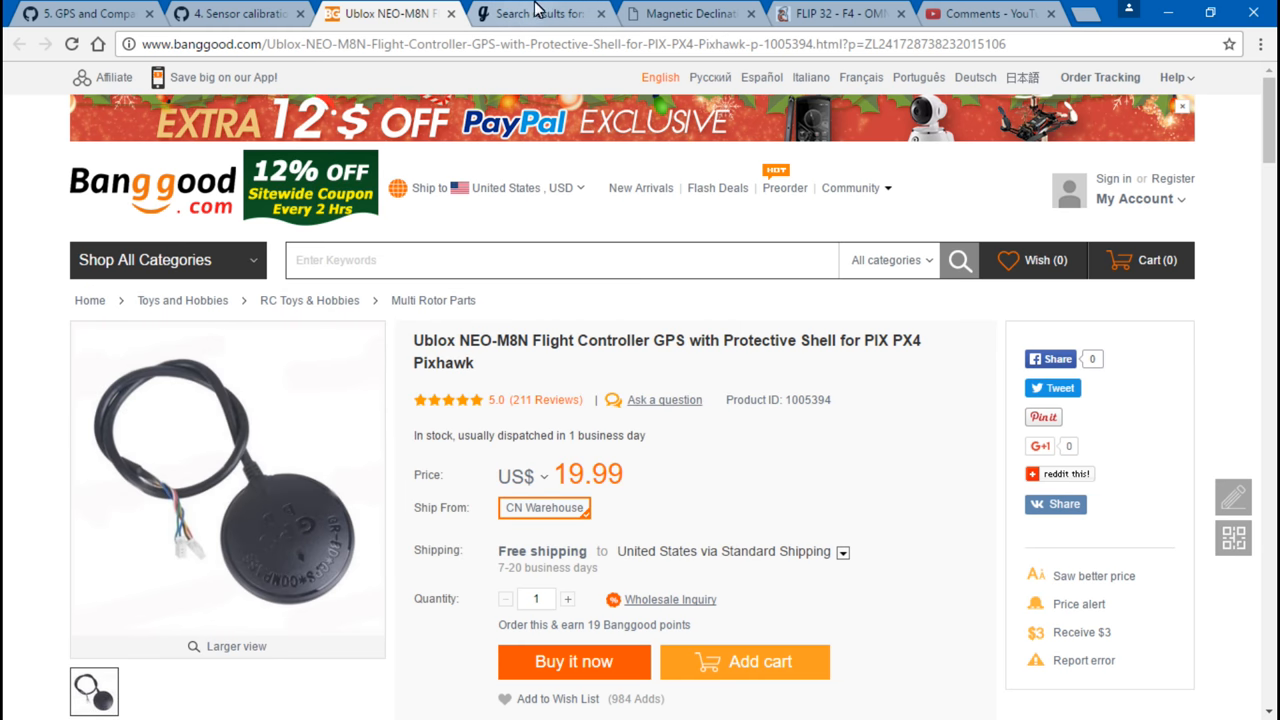
# Step: Show the GetFPV 'gps m8n' search results listing Holybro M8N modules from $36.00
pyautogui.click(540, 12)
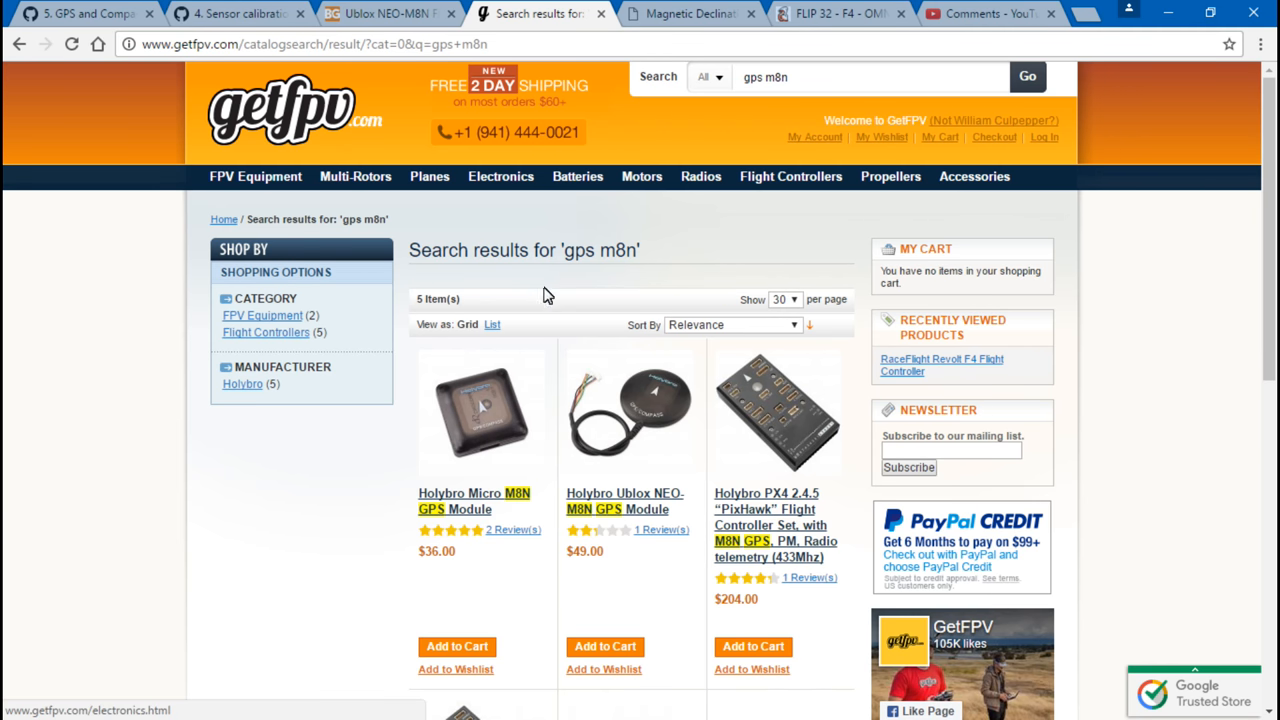
pyautogui.moveTo(428, 348)
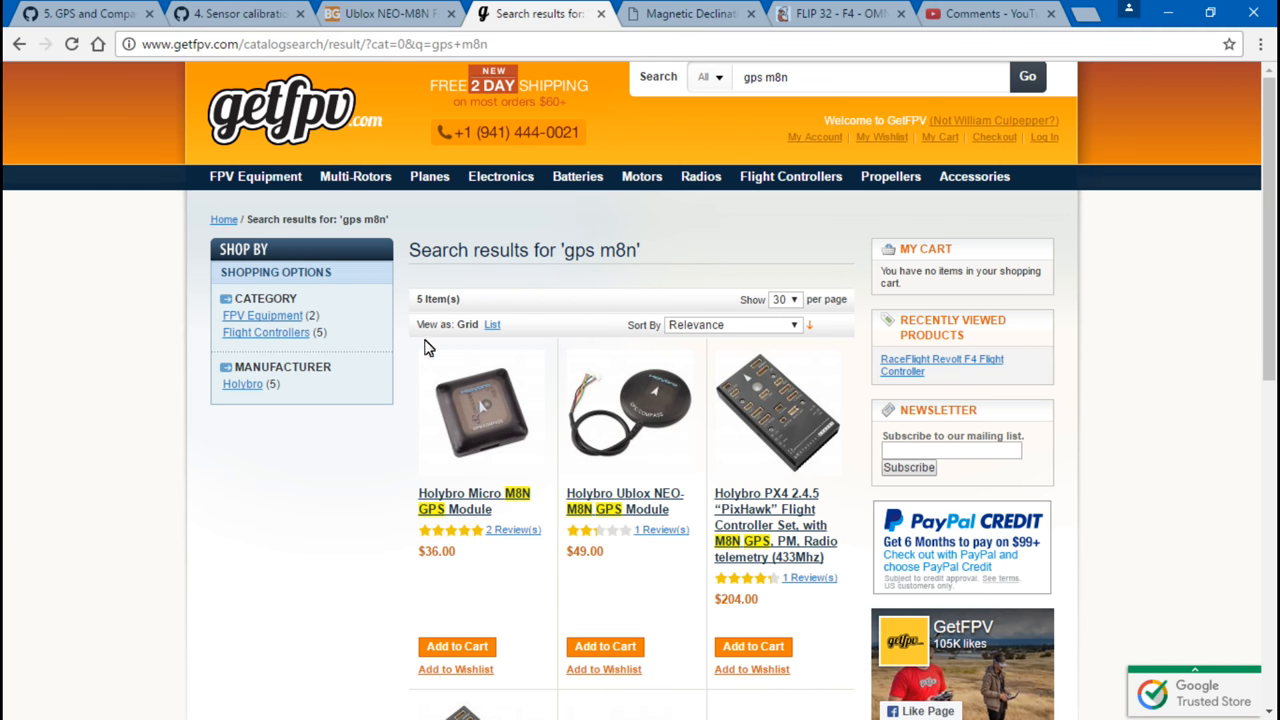
pyautogui.moveTo(400, 470)
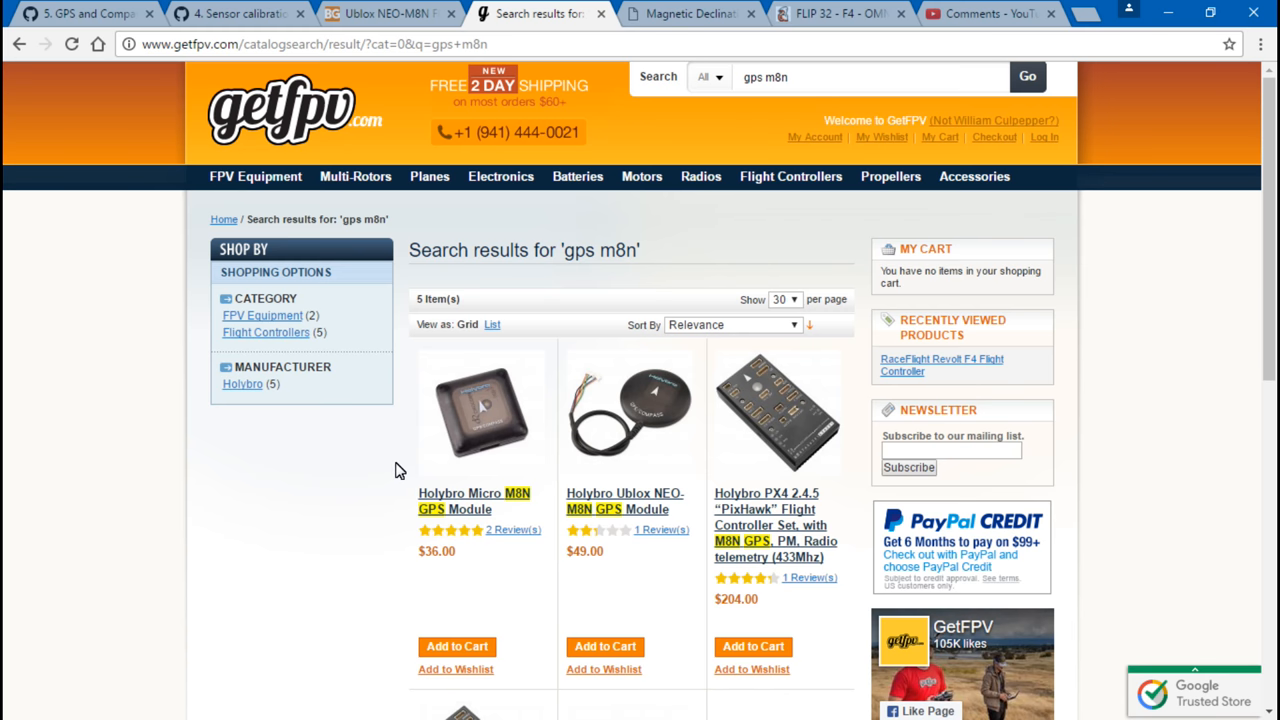
pyautogui.moveTo(638, 456)
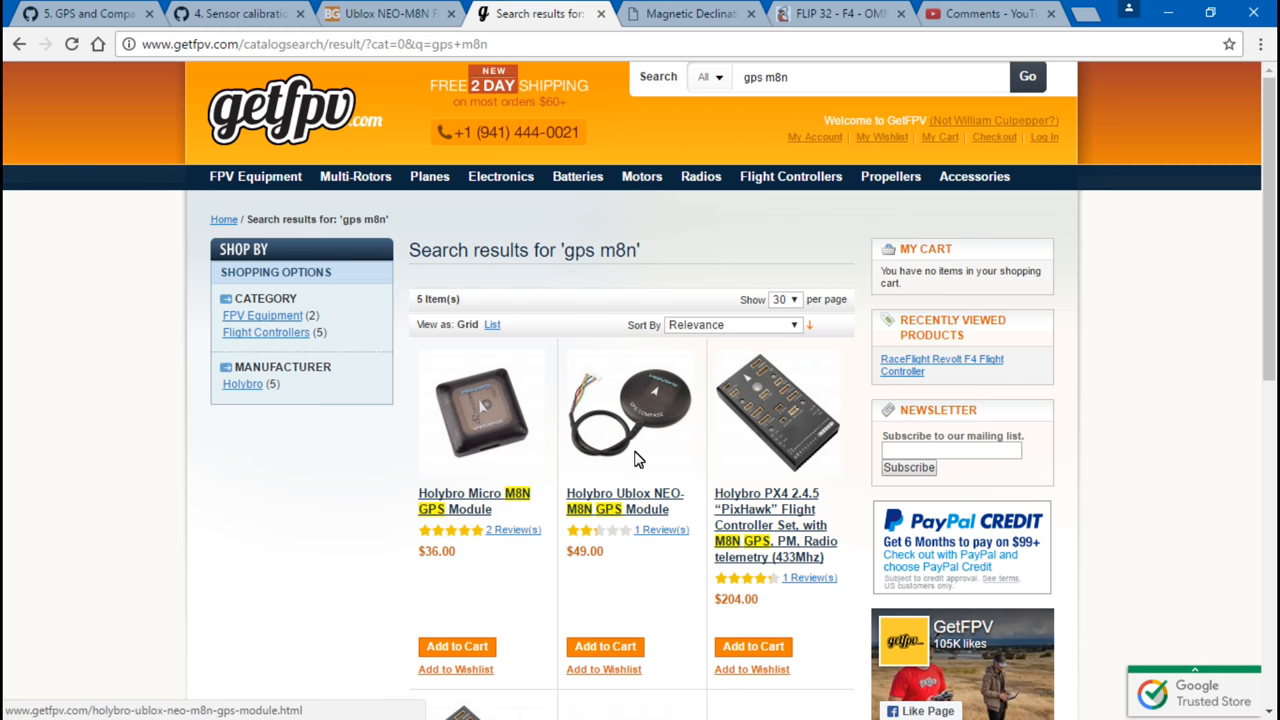
pyautogui.moveTo(662, 508)
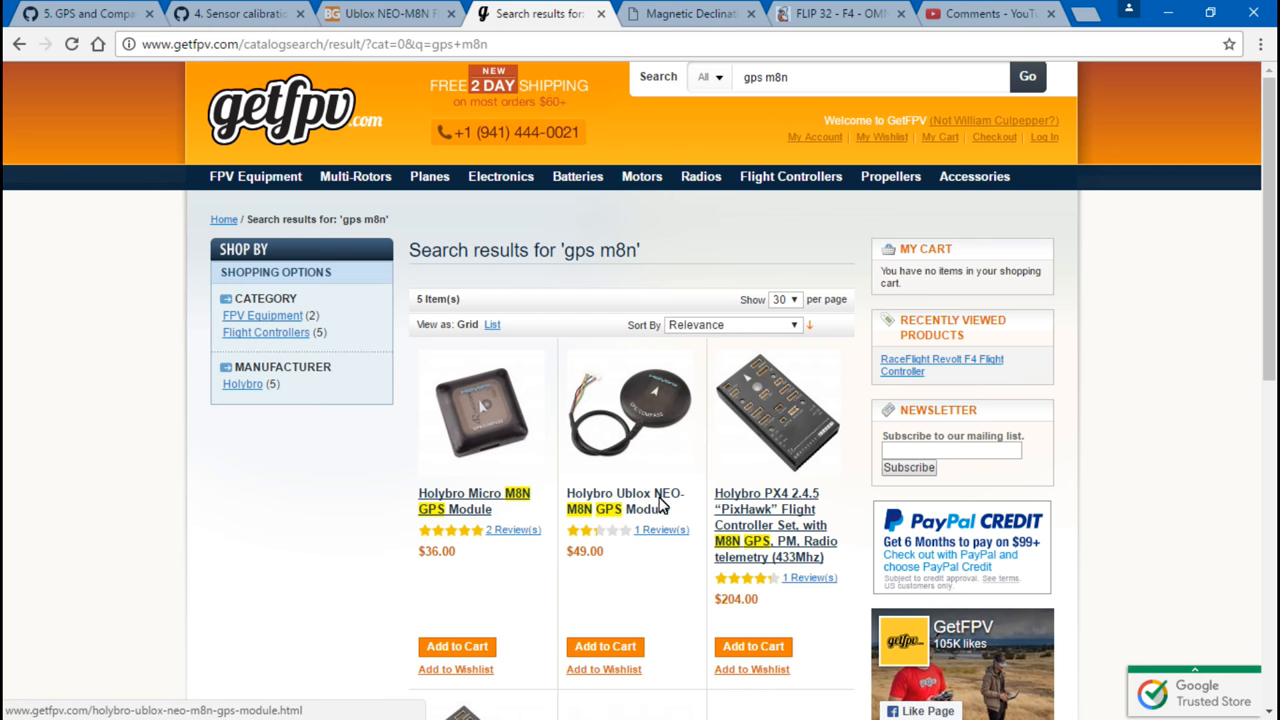
pyautogui.moveTo(602, 518)
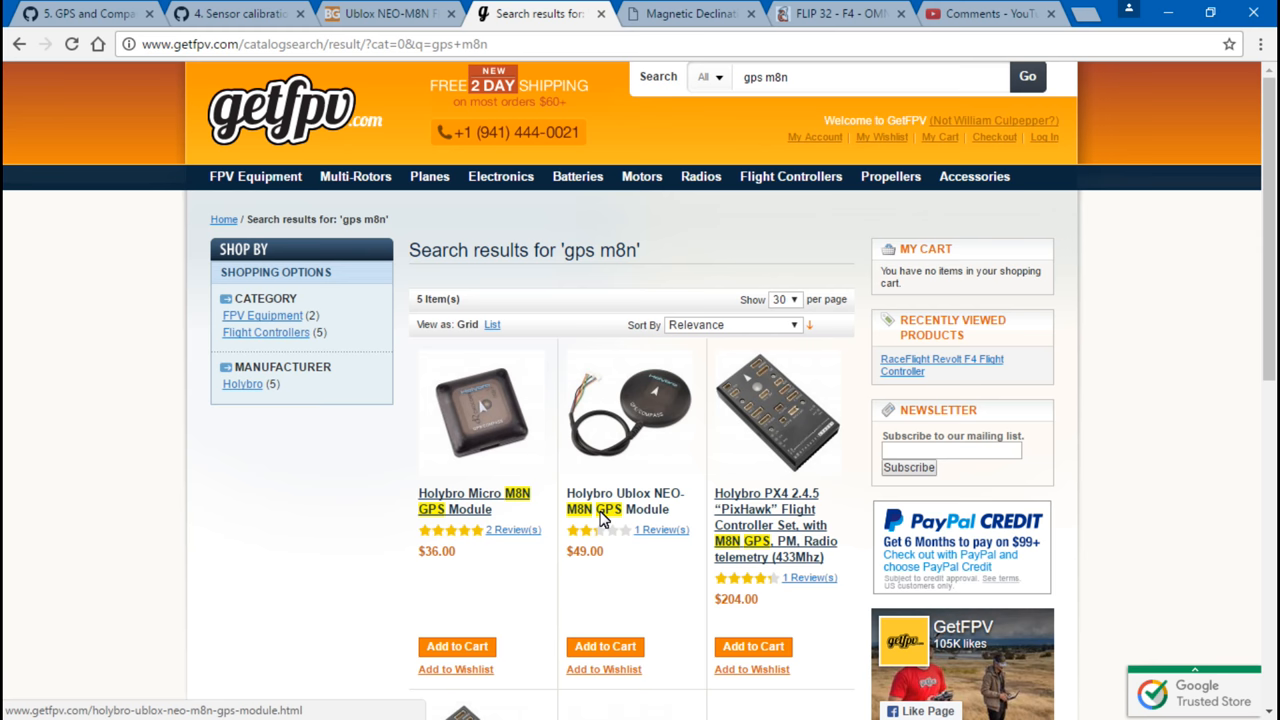
pyautogui.moveTo(588, 528)
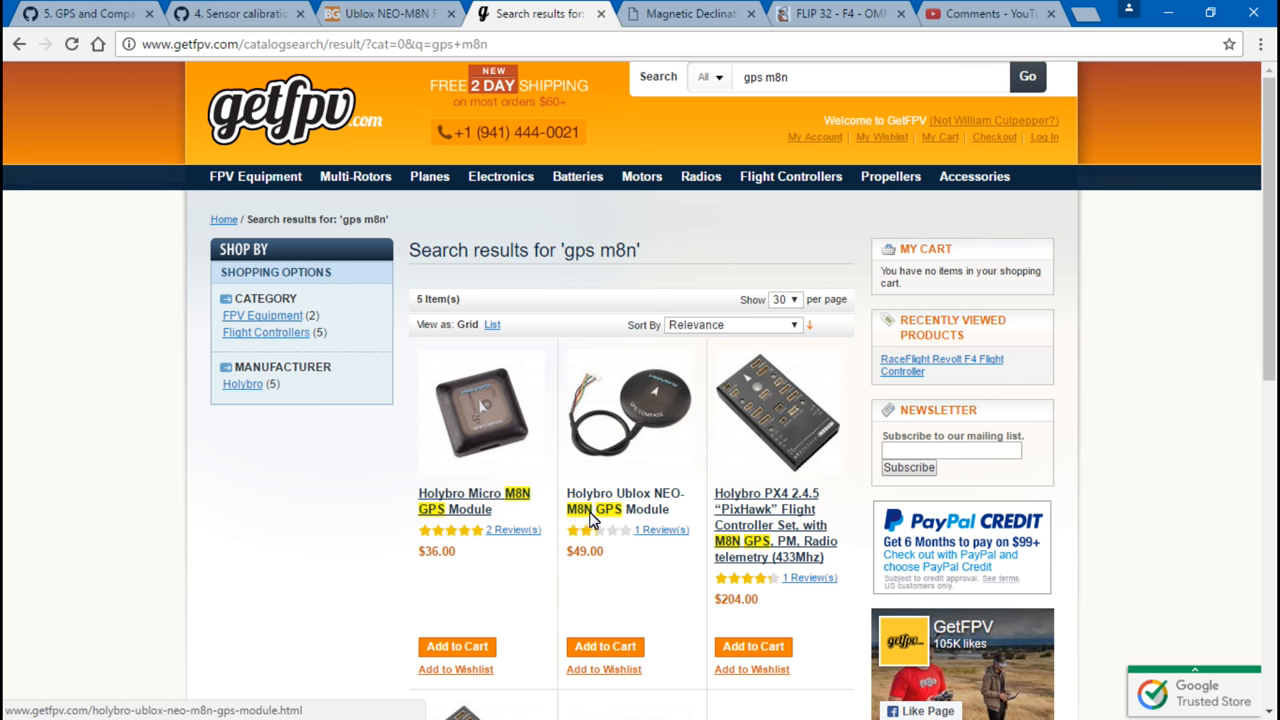
pyautogui.moveTo(588, 524)
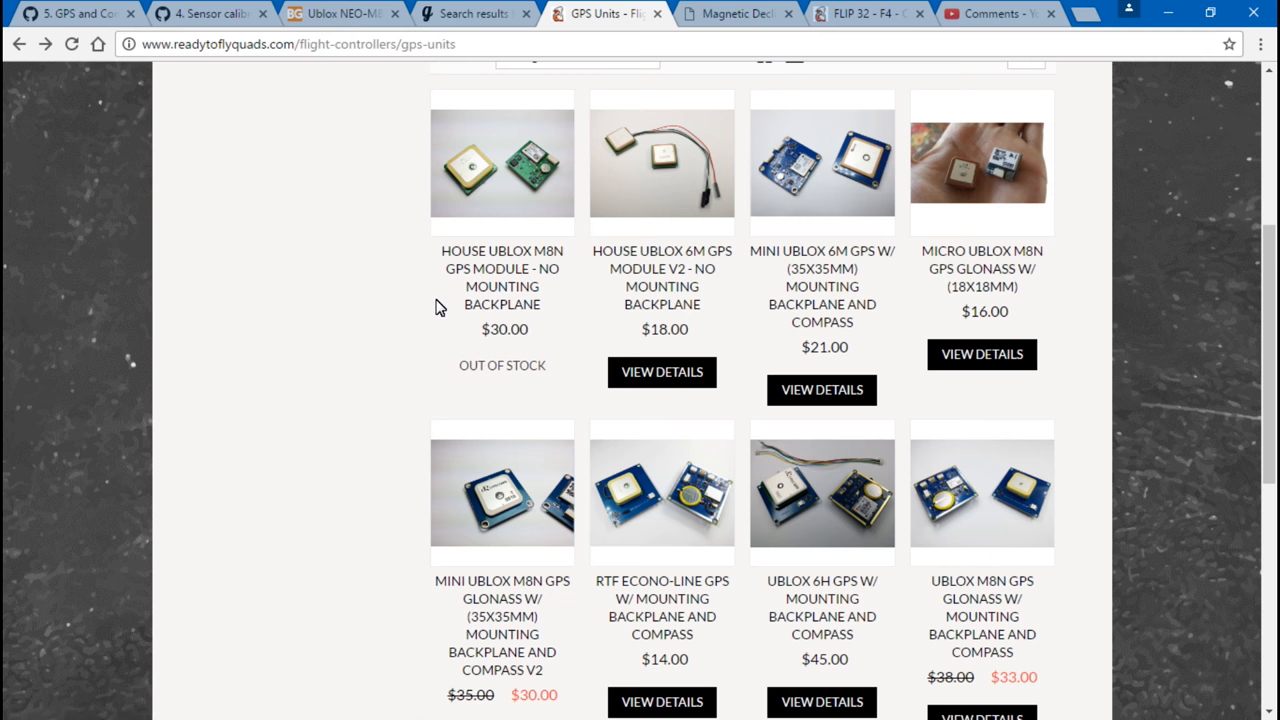
# Step: Scroll through ReadyToFlyQuads' eight GPS units, then return to the GetFPV 'gps m8n' results
pyautogui.scroll(-3)
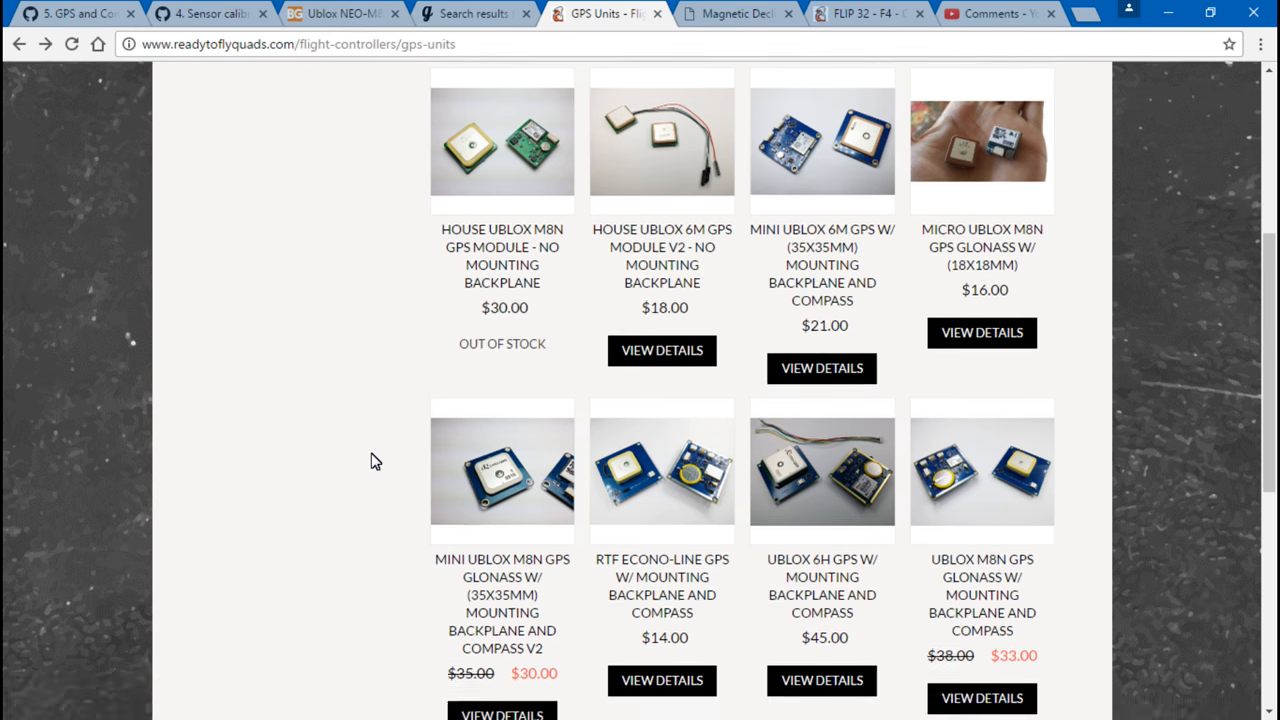
pyautogui.scroll(-3)
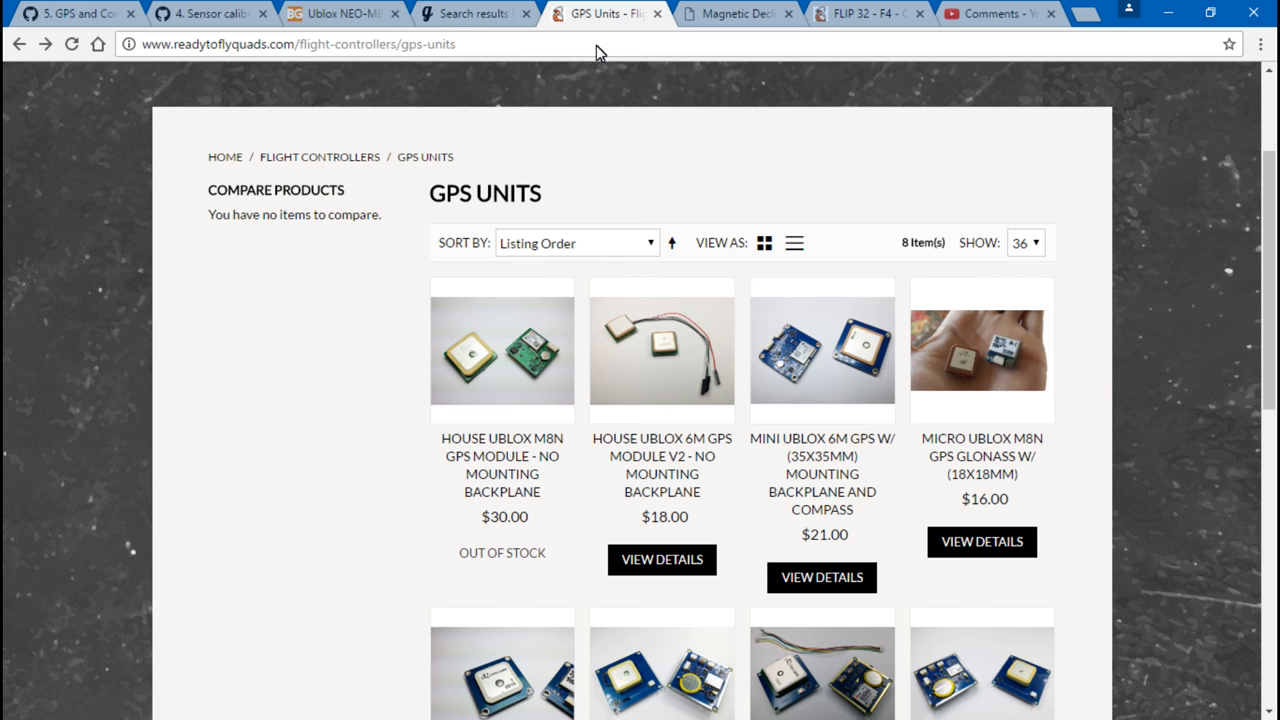
pyautogui.moveTo(504, 86)
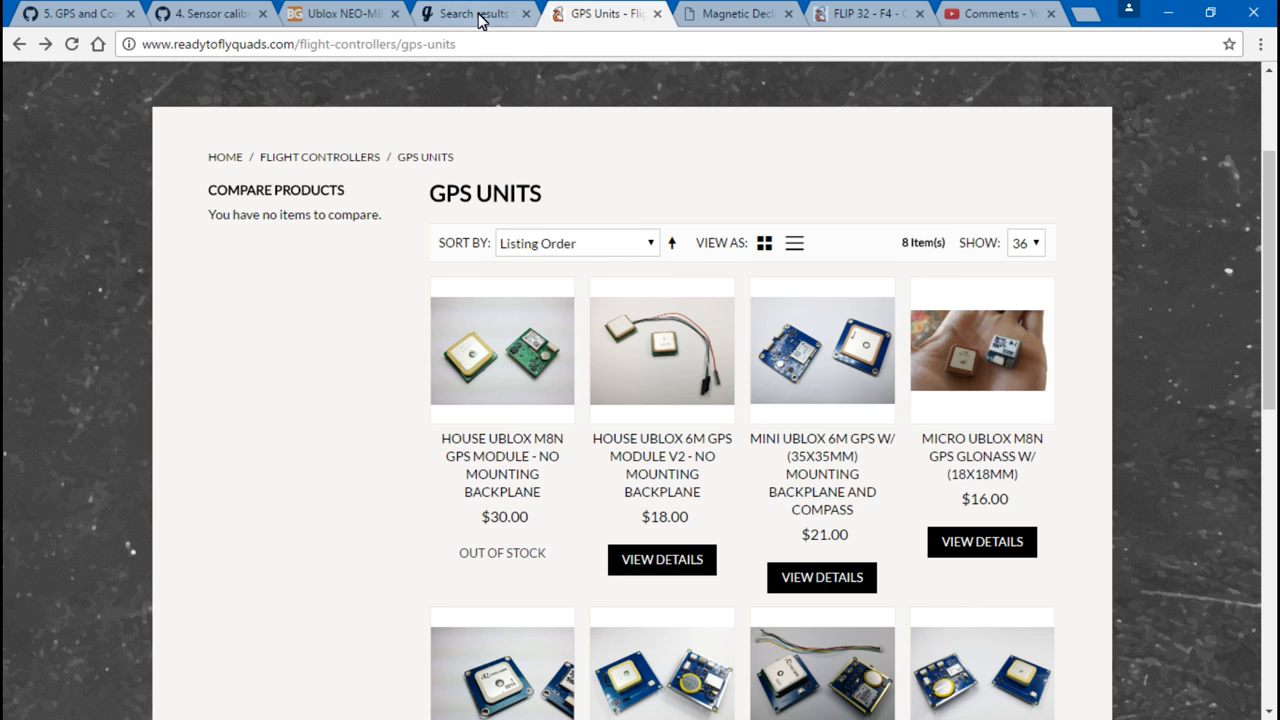
pyautogui.moveTo(384, 360)
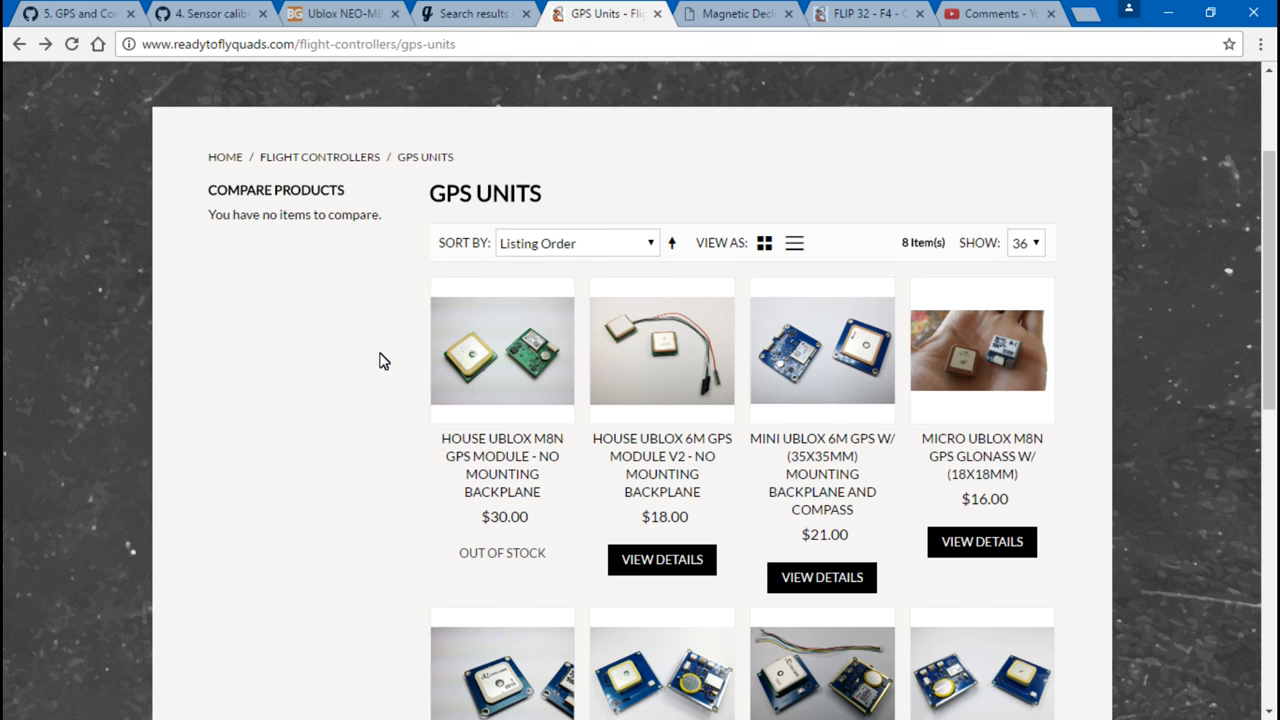
pyautogui.scroll(-3)
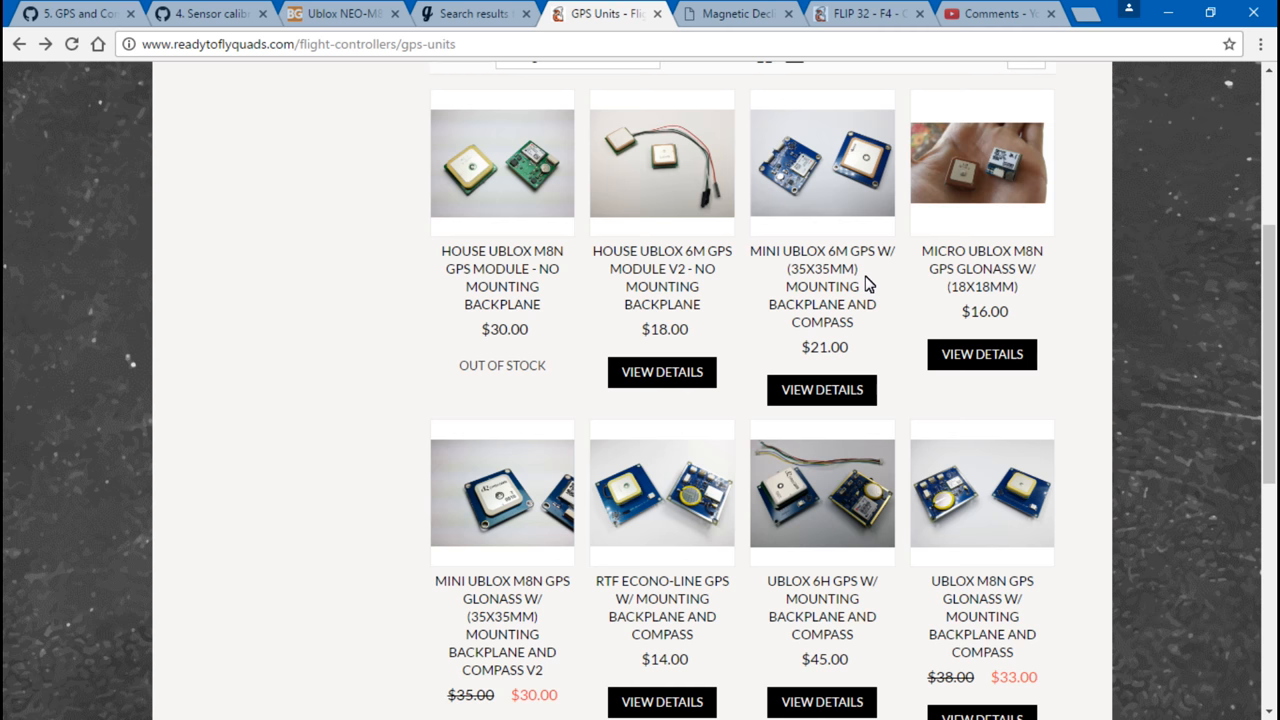
pyautogui.scroll(-3)
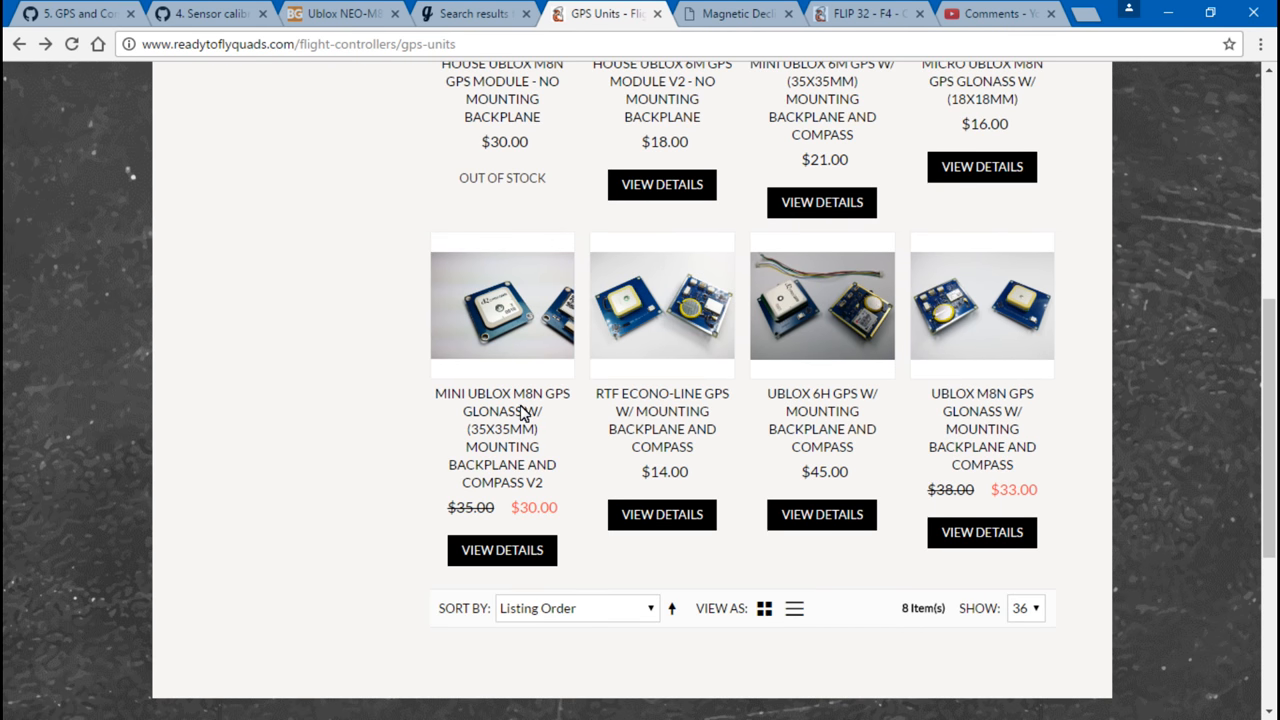
pyautogui.moveTo(266, 300)
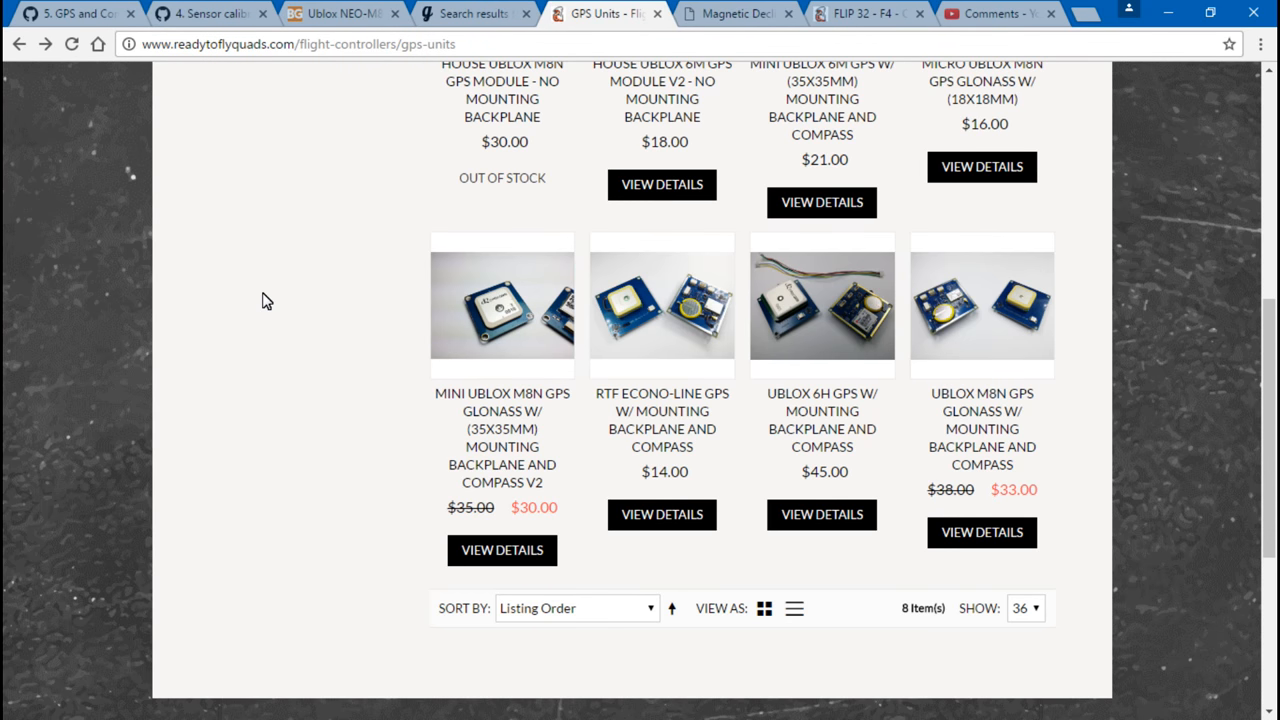
pyautogui.moveTo(308, 376)
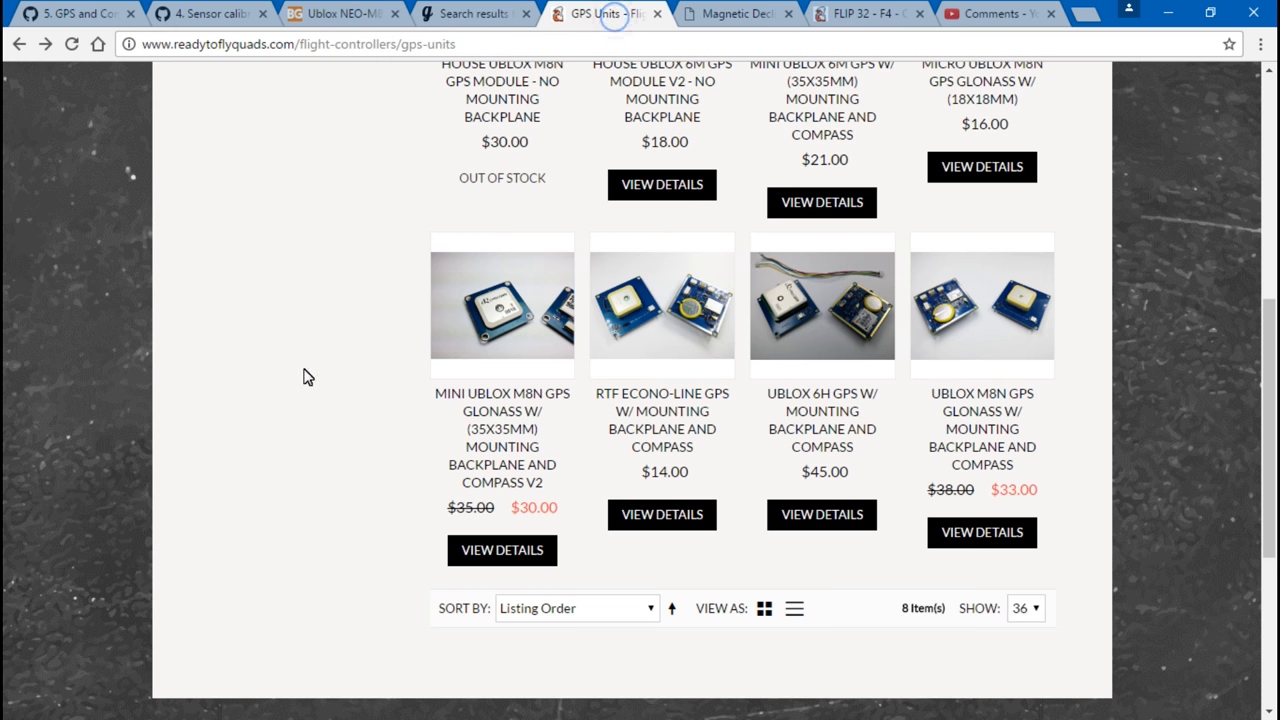
pyautogui.moveTo(386, 176)
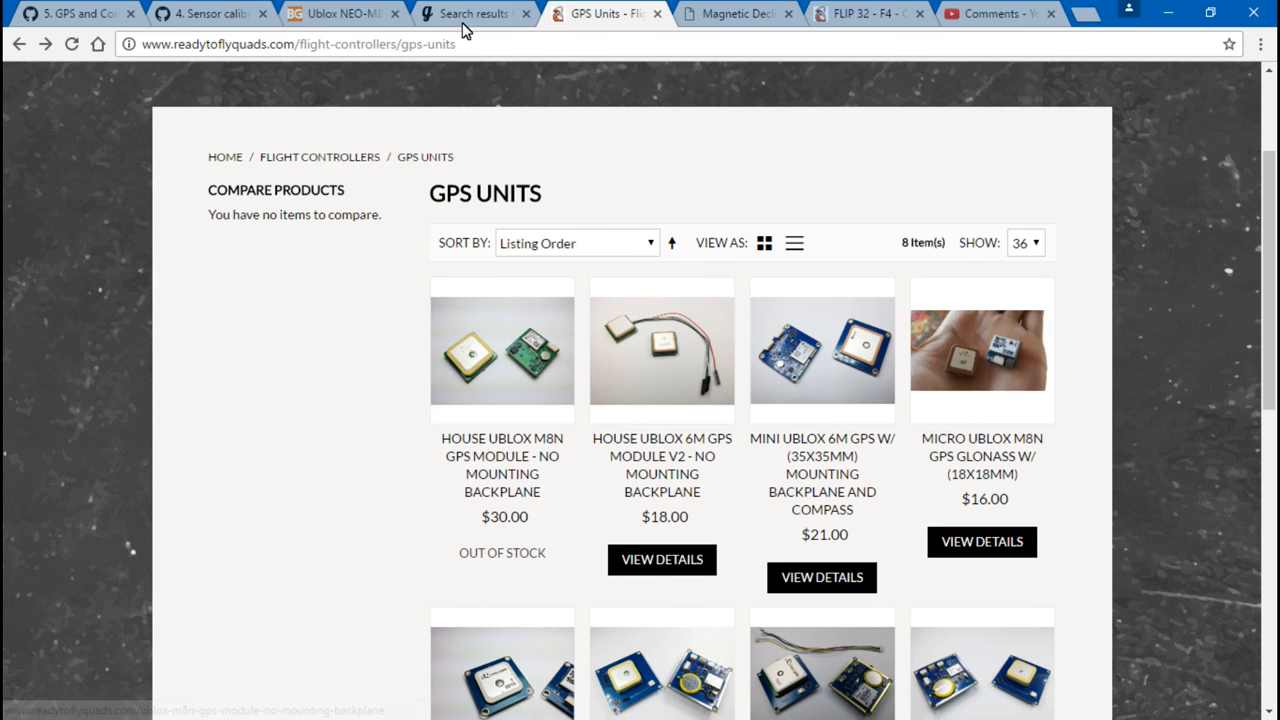
pyautogui.click(468, 14)
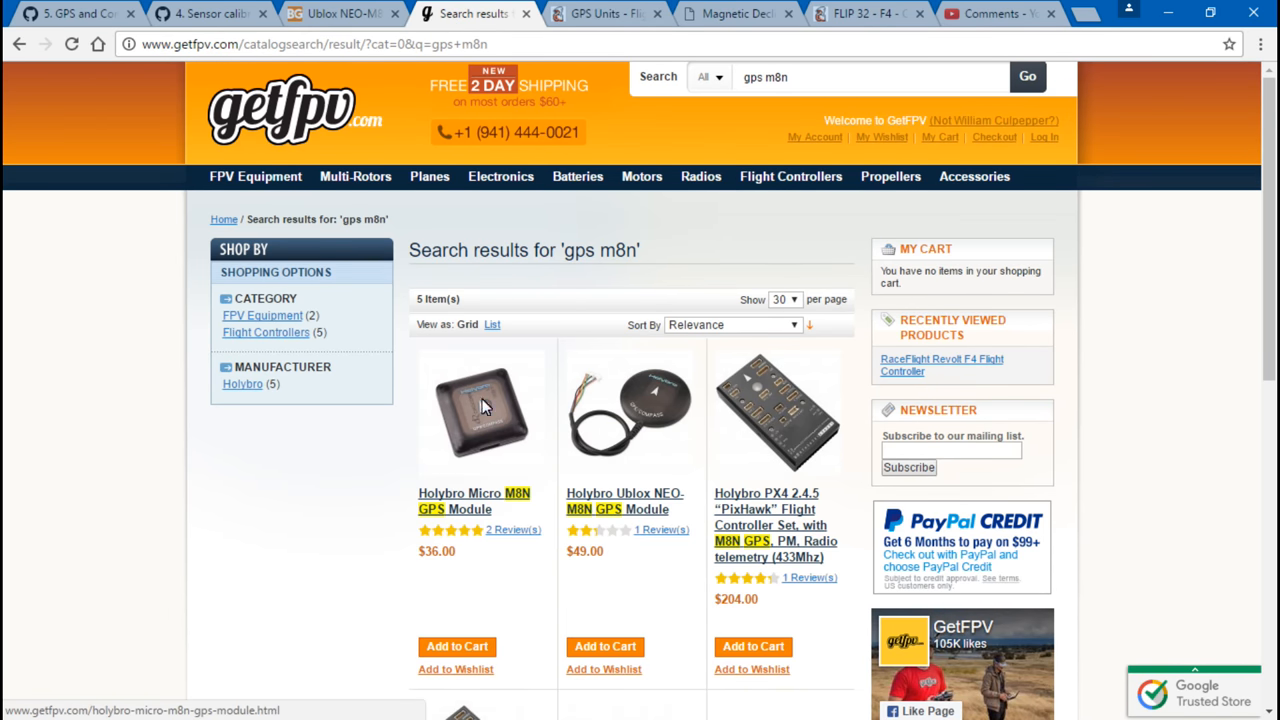